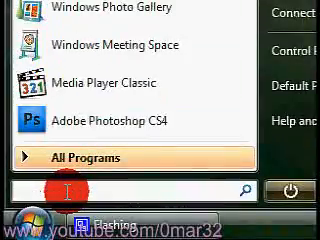
{"action": "type", "text": "r"}
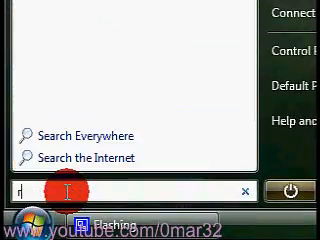
{"action": "type", "text": "regedit"}
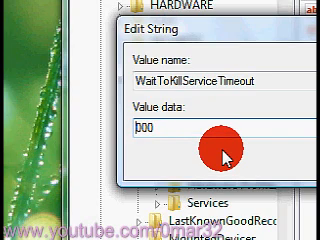
{"action": "type", "text": "5000"}
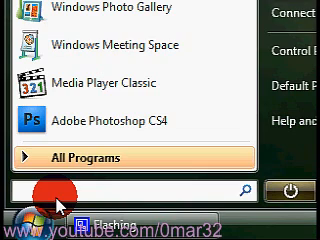
{"action": "type", "text": "msconfig"}
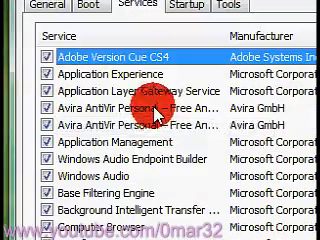
{"action": "scroll", "scroll_direction": "down", "scroll_amount": 3}
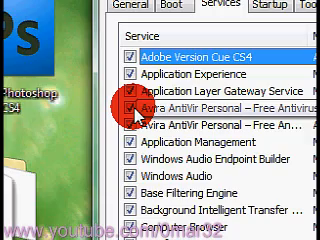
{"action": "scroll", "scroll_direction": "down", "scroll_amount": 3}
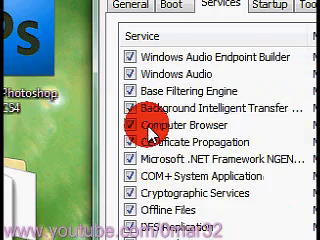
{"action": "scroll", "scroll_direction": "down", "scroll_amount": 3}
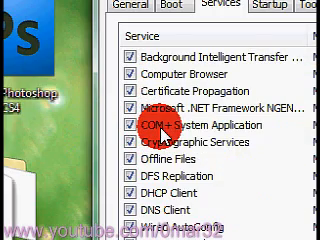
{"action": "scroll", "scroll_direction": "down", "scroll_amount": 3}
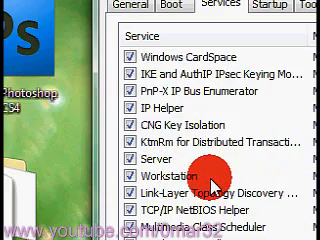
{"action": "scroll", "scroll_direction": "down", "scroll_amount": 3}
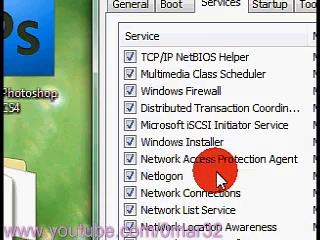
{"action": "scroll", "scroll_direction": "down", "scroll_amount": 3}
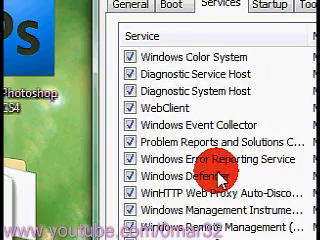
{"action": "scroll", "scroll_direction": "down", "scroll_amount": 3}
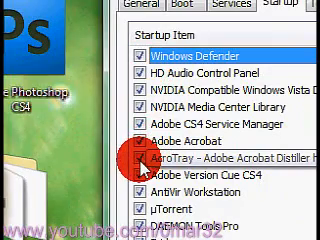
{"action": "scroll", "scroll_direction": "down", "scroll_amount": 3}
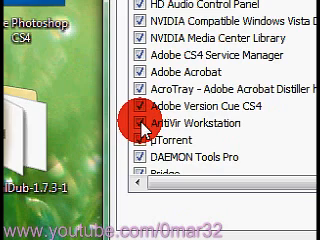